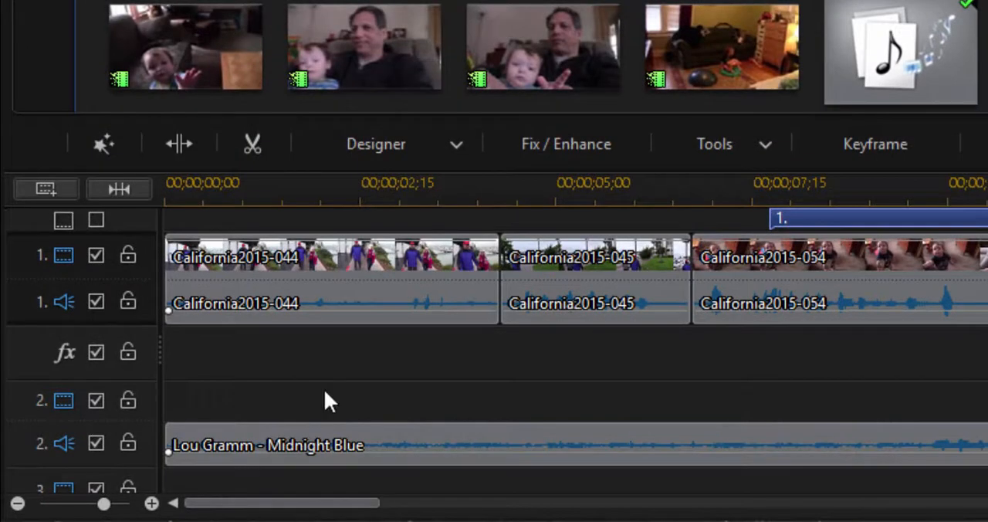
{"action": "mouse_move", "coordinate": [345, 357]}
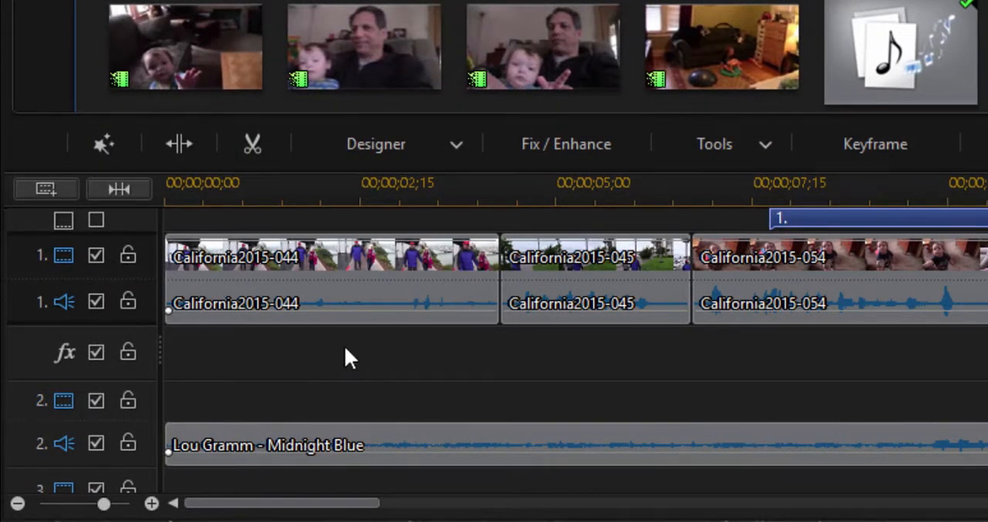
{"action": "mouse_move", "coordinate": [455, 317]}
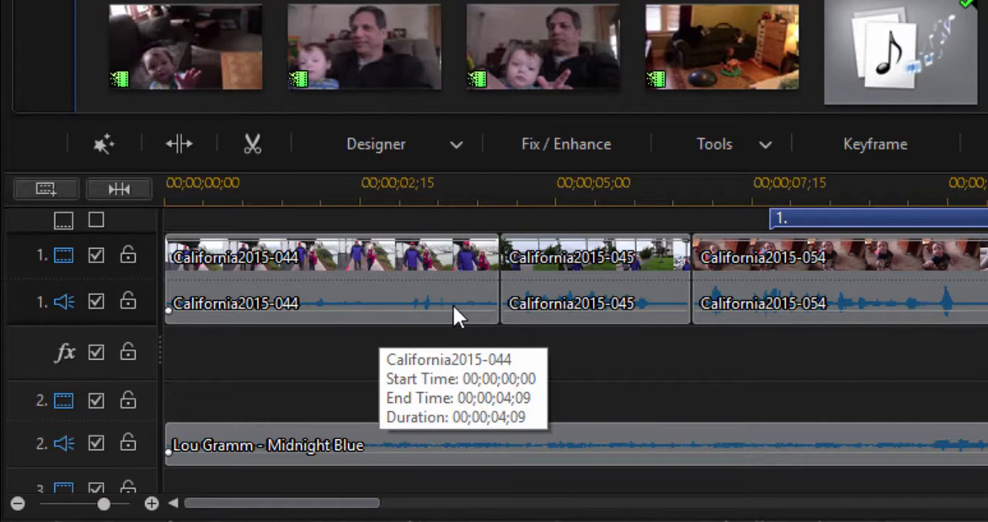
{"action": "mouse_move", "coordinate": [772, 301]}
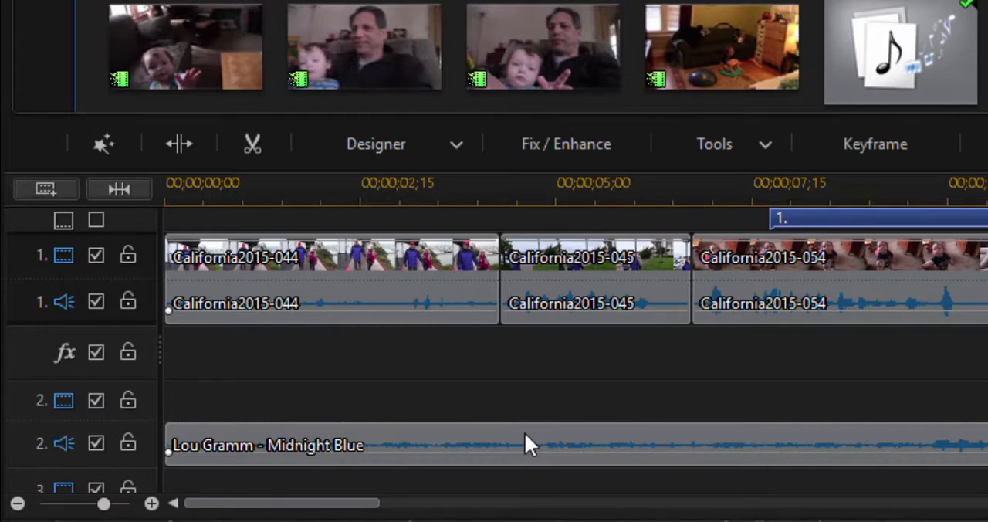
Step: Select the Midnight Blue music clip on audio track 2 and bring up its Audio Ducking settings
{"action": "left_click", "coordinate": [533, 444]}
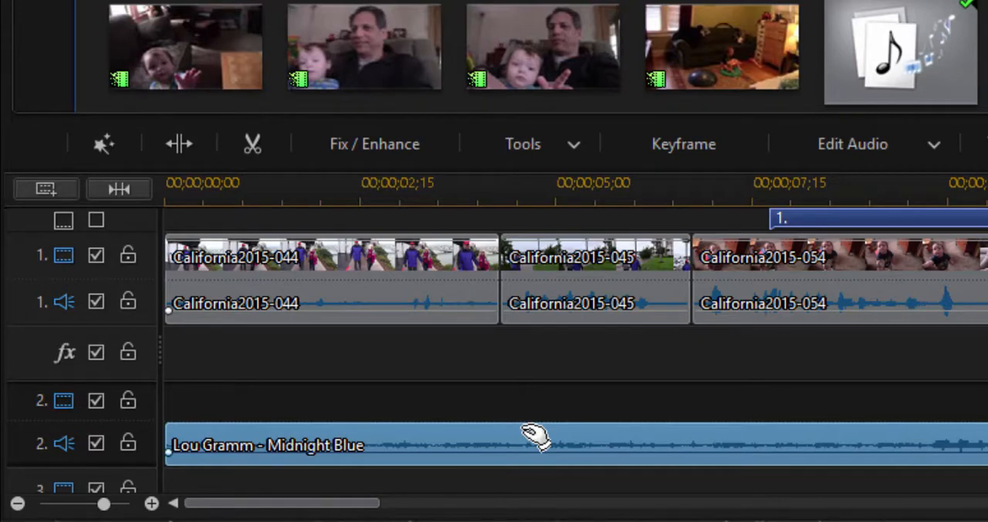
{"action": "left_click", "coordinate": [522, 144]}
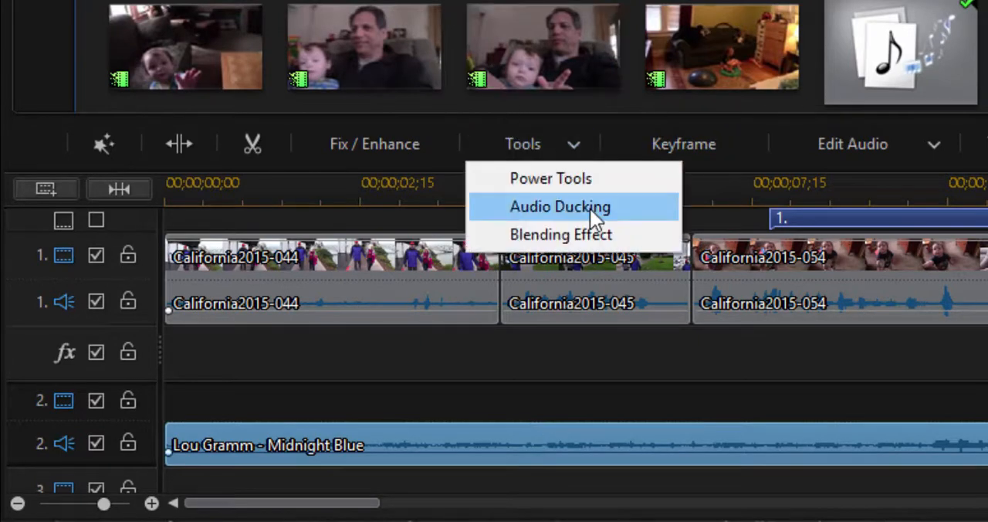
{"action": "left_click", "coordinate": [559, 207]}
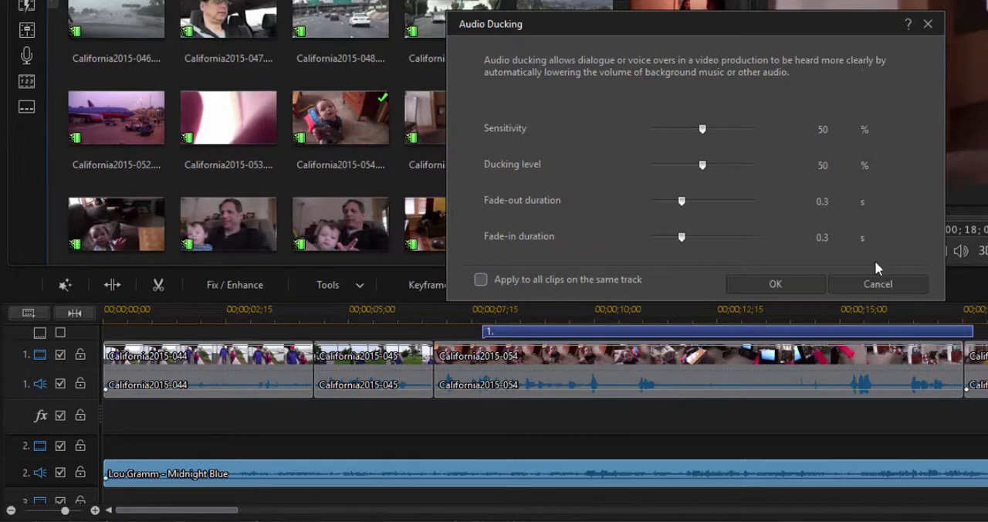
Step: Apply audio ducking with default 50% sensitivity and ducking level, adding volume dips under dialogue
{"action": "left_click", "coordinate": [774, 284]}
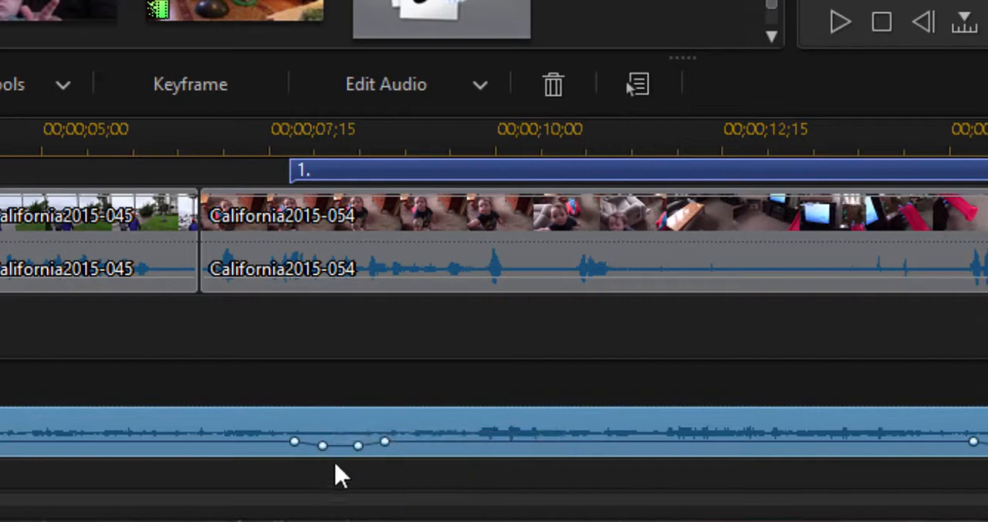
{"action": "mouse_move", "coordinate": [228, 275]}
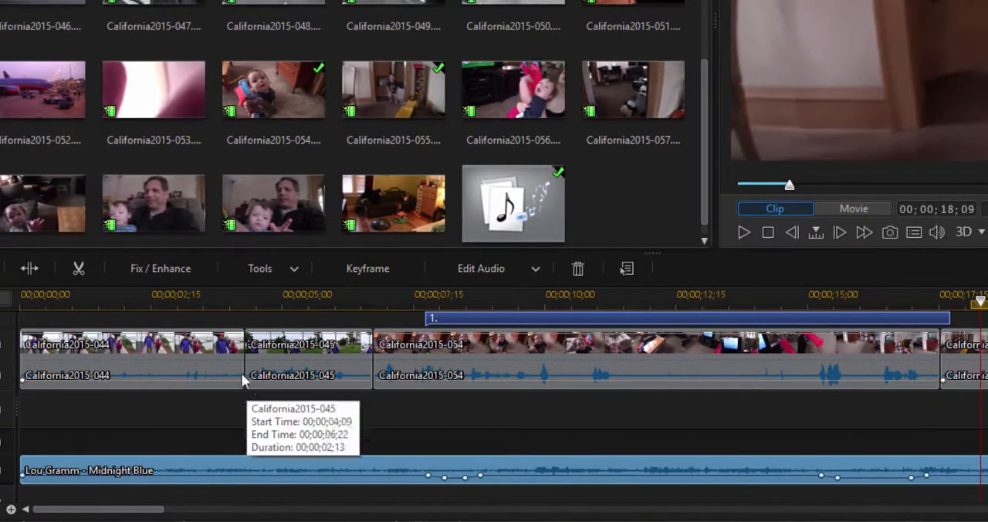
{"action": "mouse_move", "coordinate": [183, 454]}
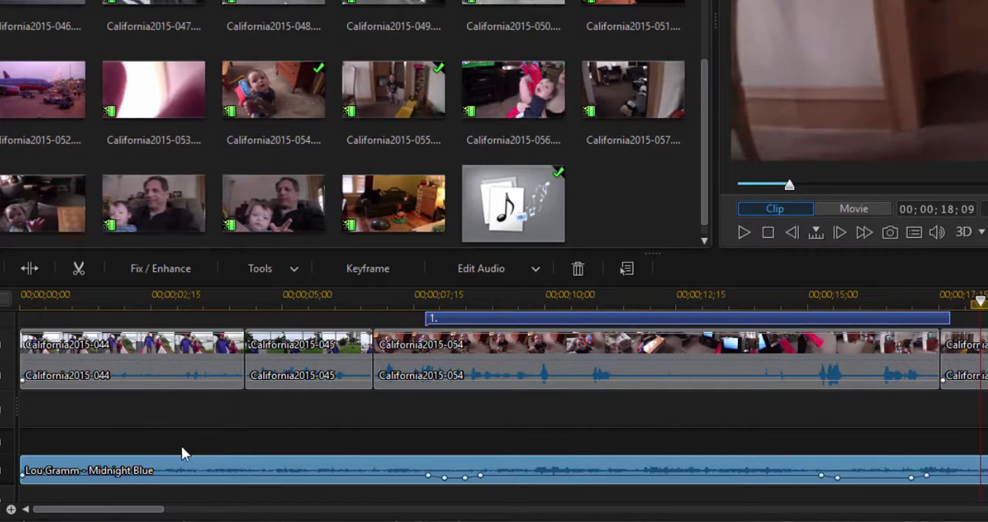
{"action": "mouse_move", "coordinate": [611, 407]}
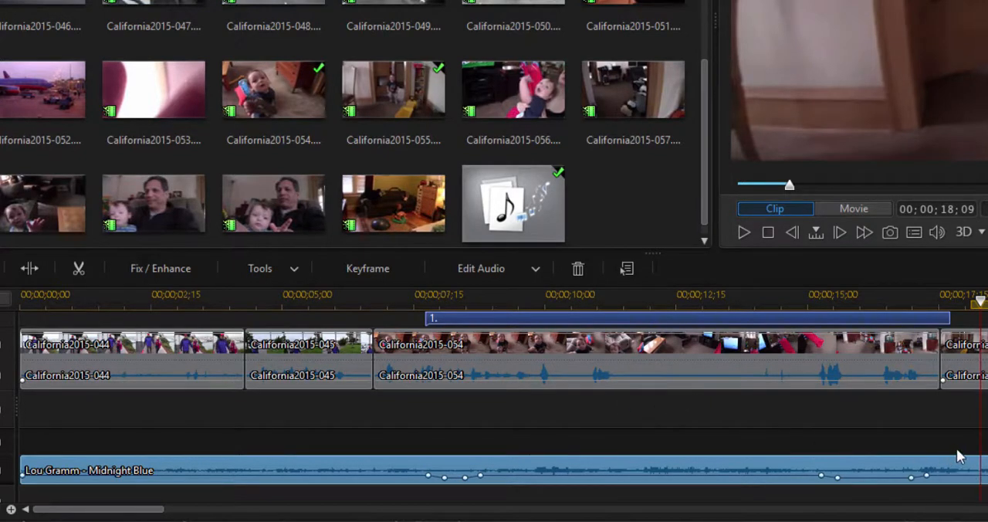
{"action": "mouse_move", "coordinate": [970, 442]}
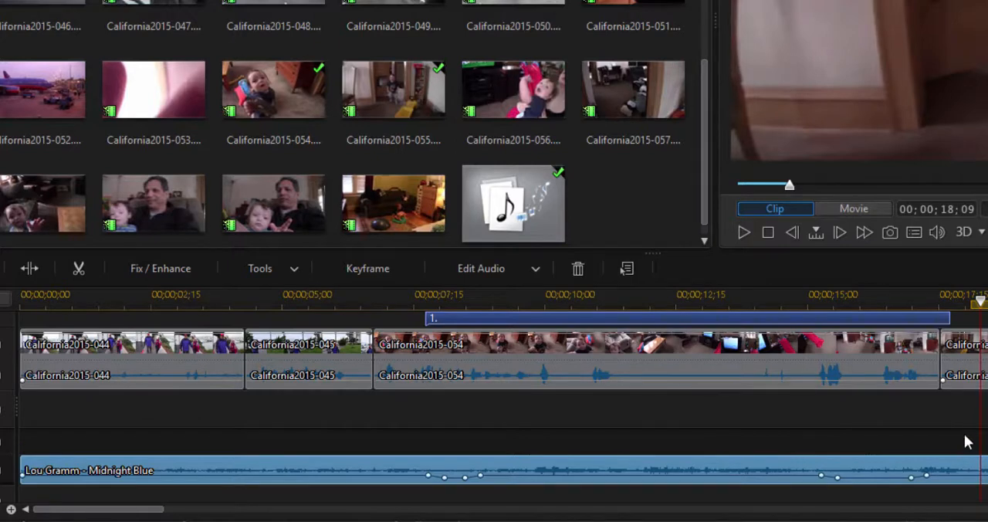